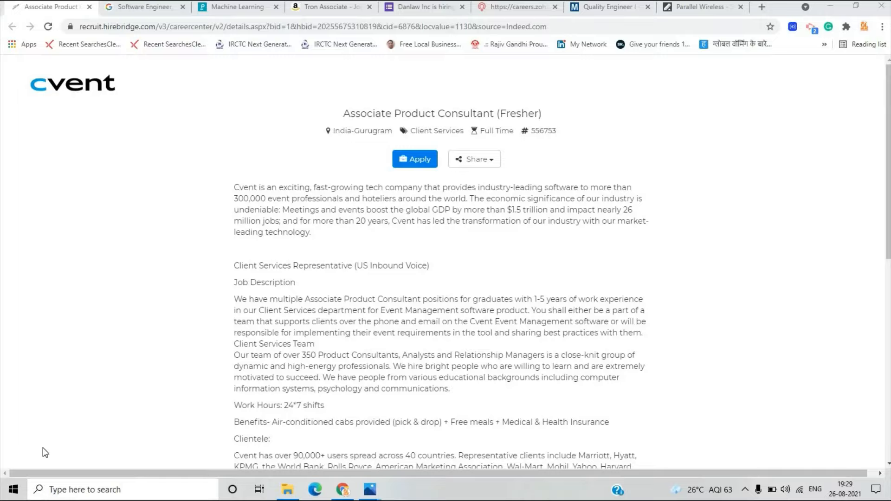
mouse_move(72, 206)
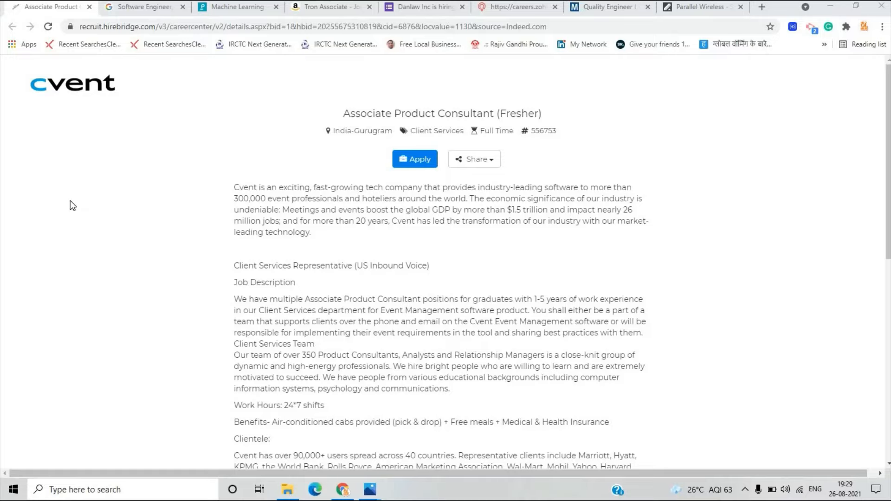
- Read through the Cvent Associate Product Consultant (Fresher) duties on Hirebridge
scroll(down, 3)
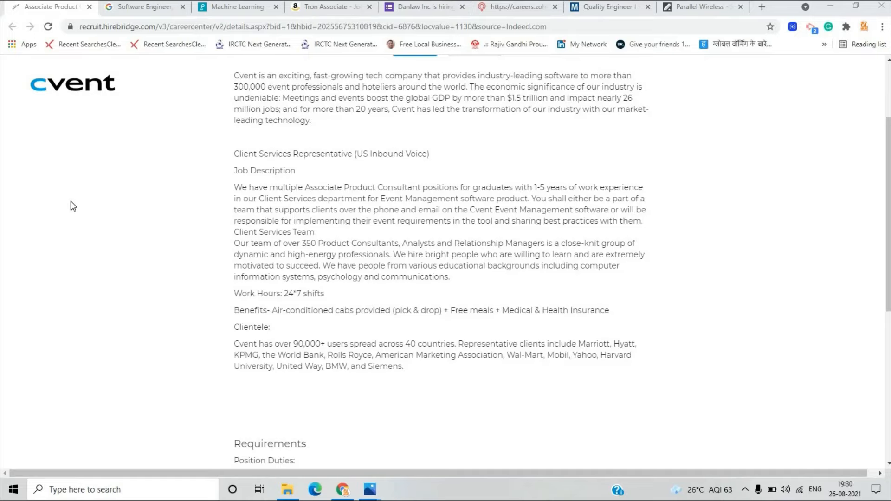
scroll(down, 3)
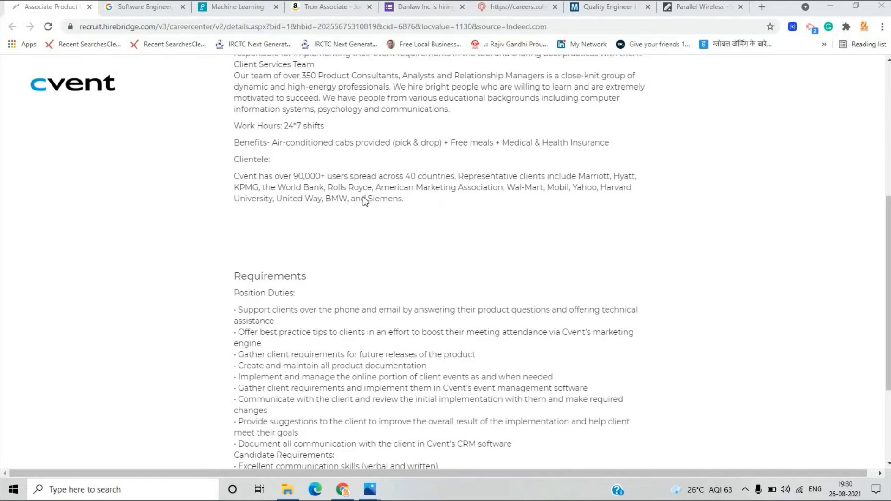
scroll(up, 3)
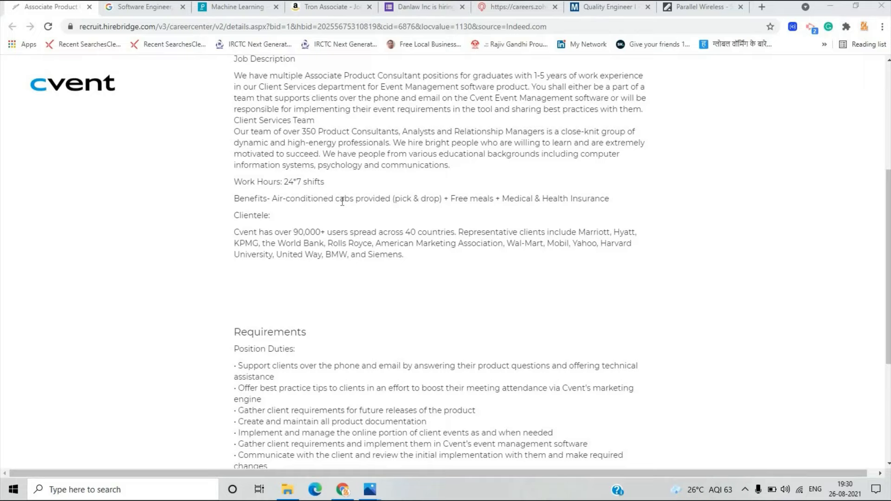
scroll(up, 3)
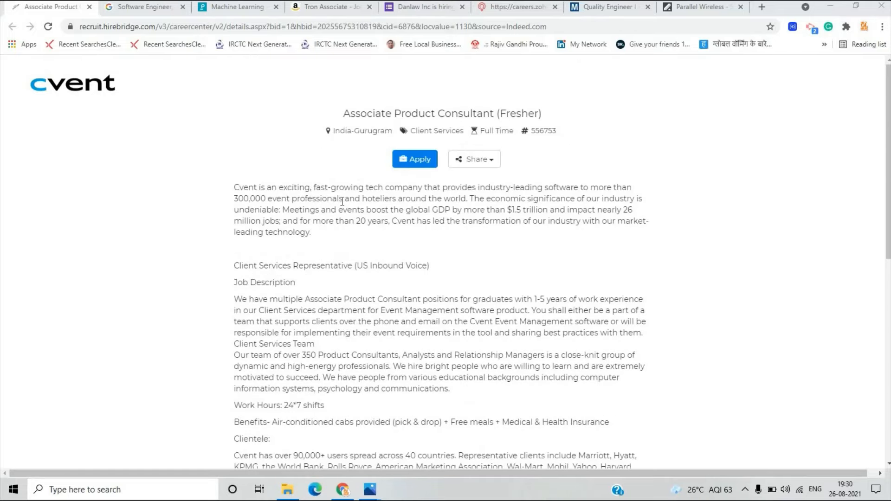
scroll(down, 3)
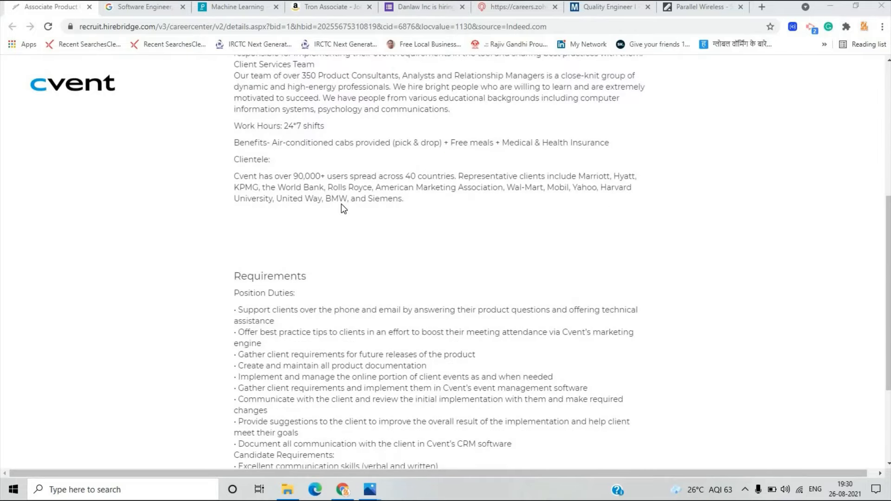
scroll(down, 3)
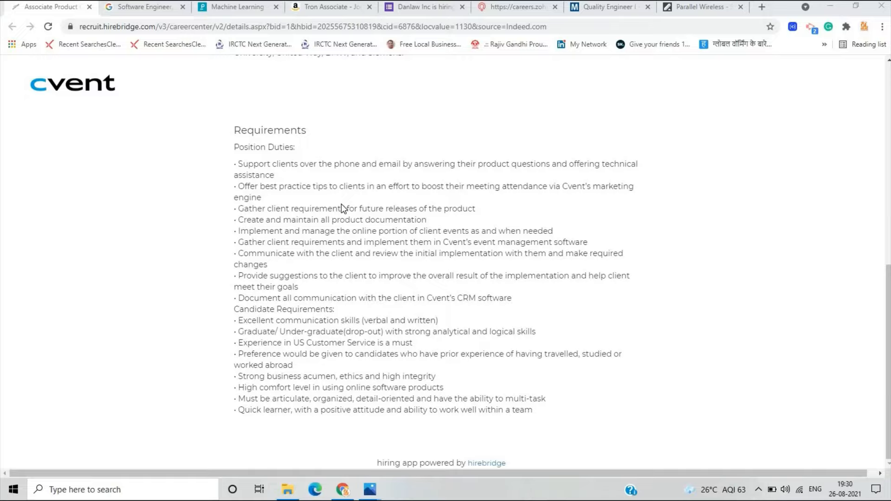
scroll(up, 3)
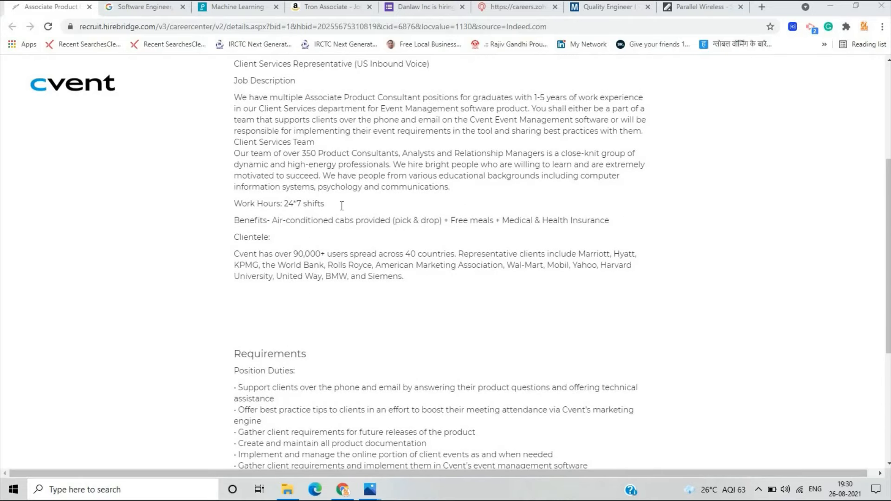
mouse_move(342, 212)
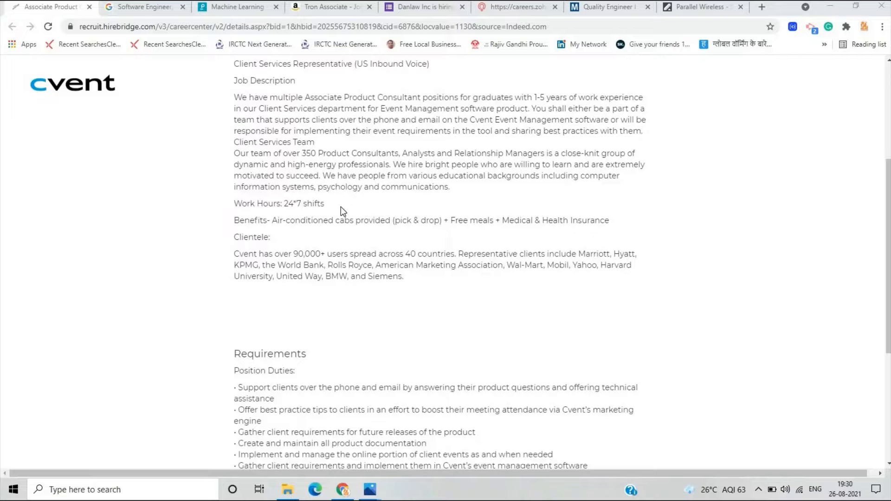
- Highlight the graduate or under-graduate eligibility requirement and return to the top
scroll(down, 3)
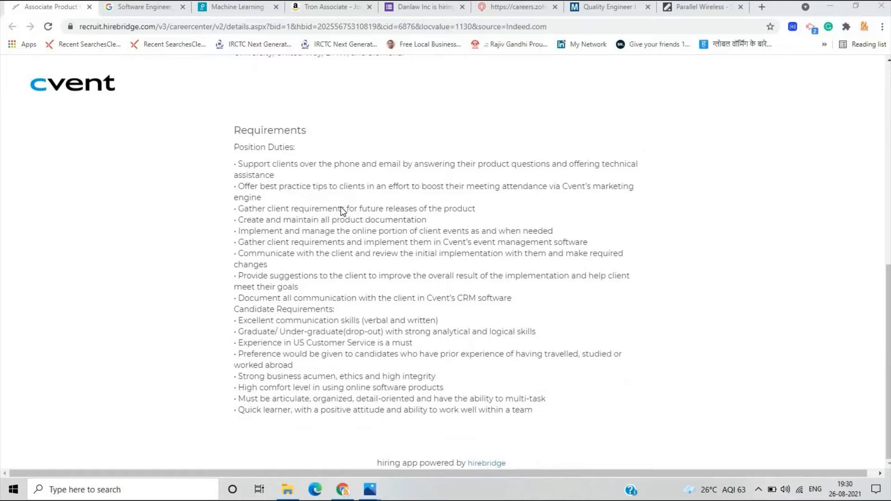
mouse_move(255, 333)
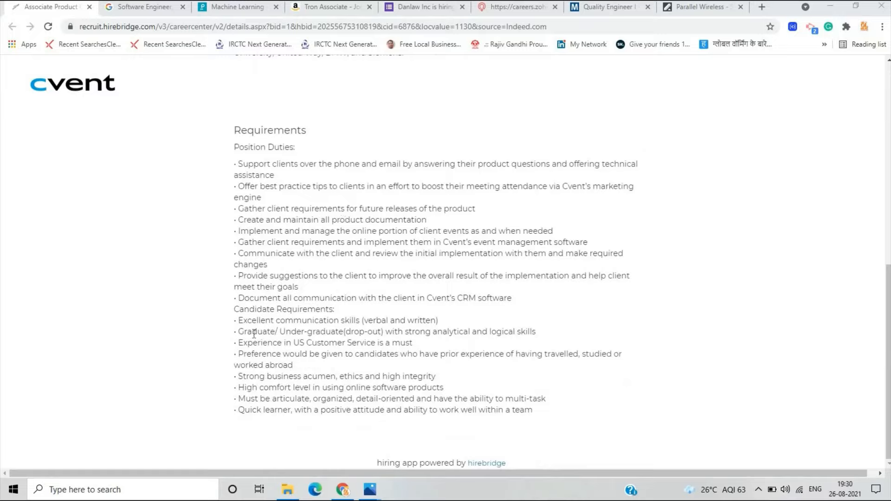
drag(238, 331, 351, 331)
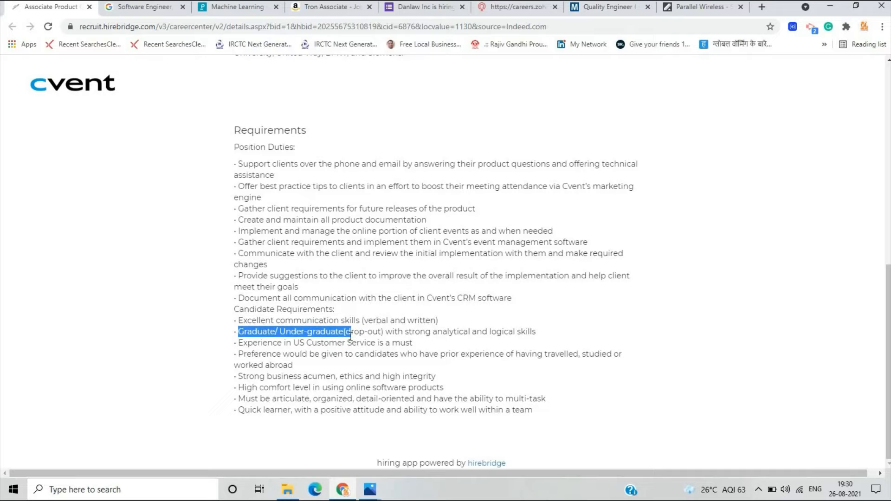
scroll(up, 3)
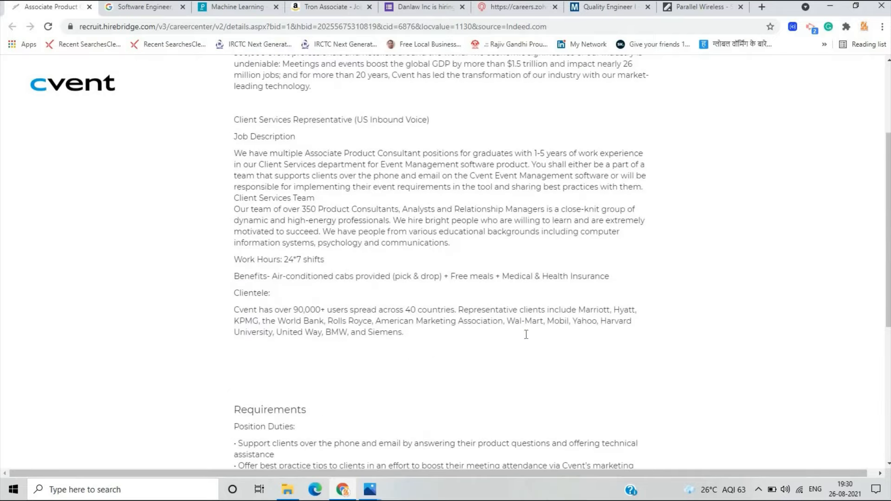
scroll(up, 3)
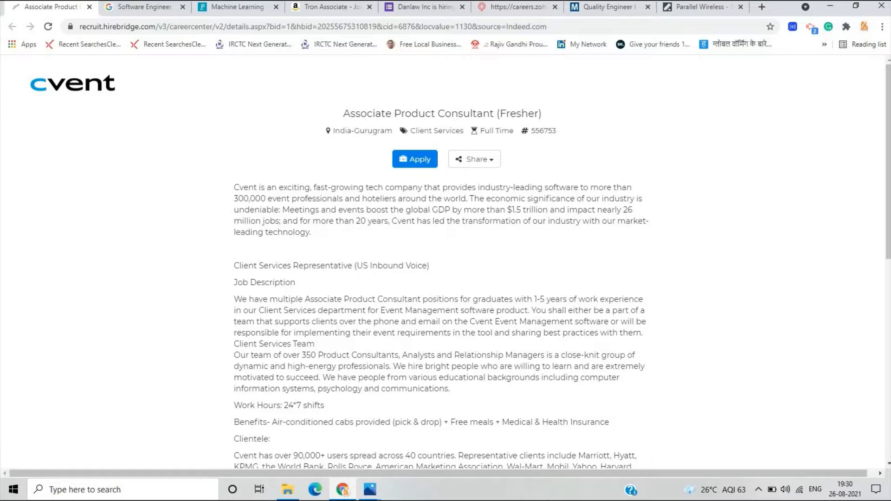
mouse_move(142, 6)
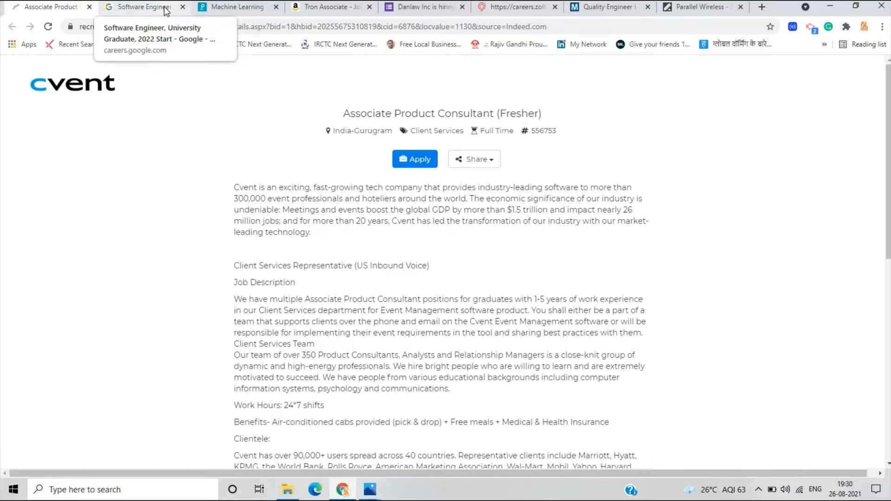
- Move past the Google Software Engineer tab to the Machine Learning - Intern posting
click(142, 6)
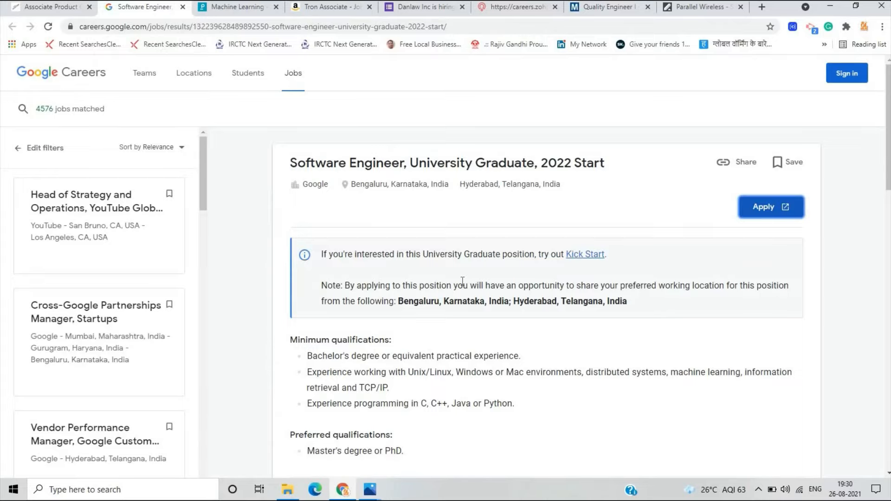
click(237, 6)
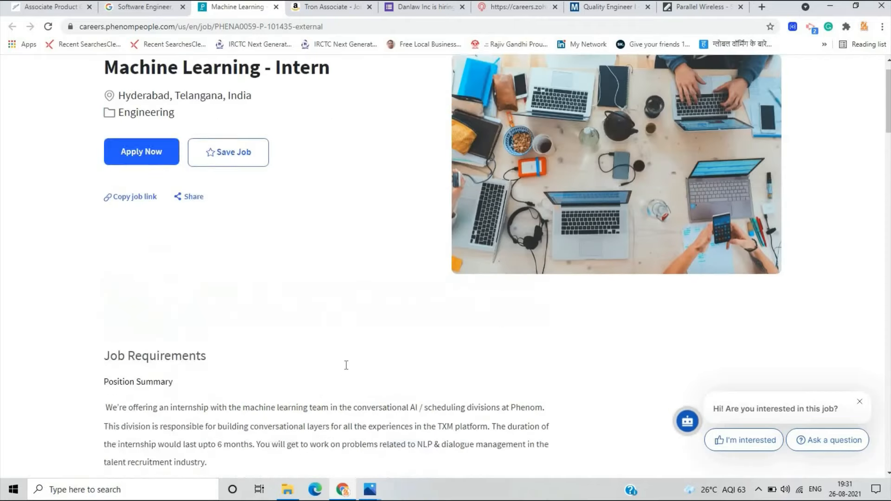
- Read the Phenom Machine Learning - Intern requirements through to benefits, then switch to the Tron Associate posting
scroll(down, 3)
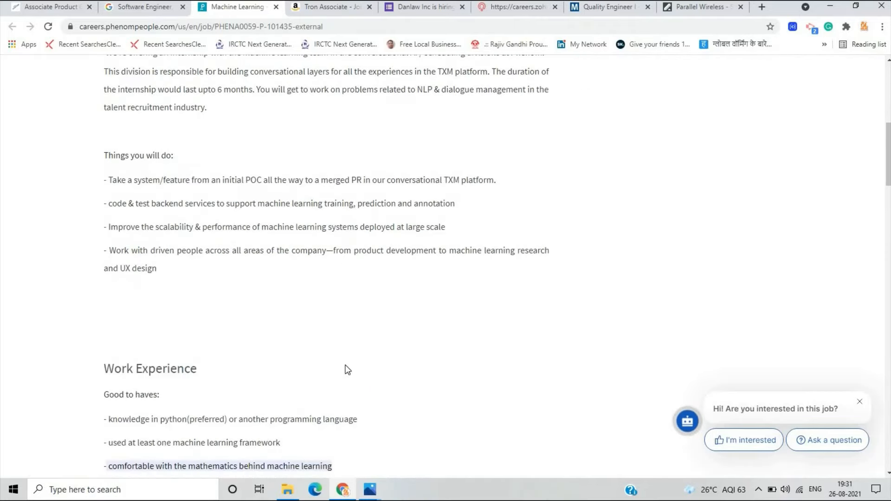
scroll(down, 3)
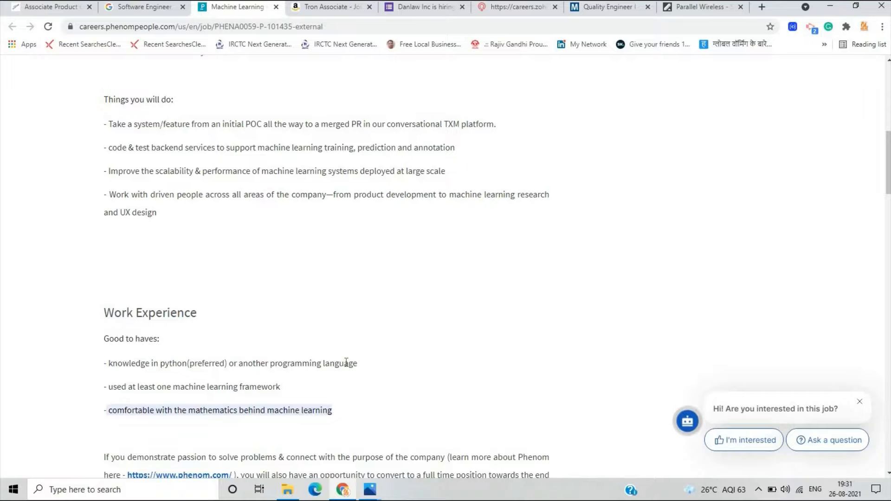
scroll(down, 3)
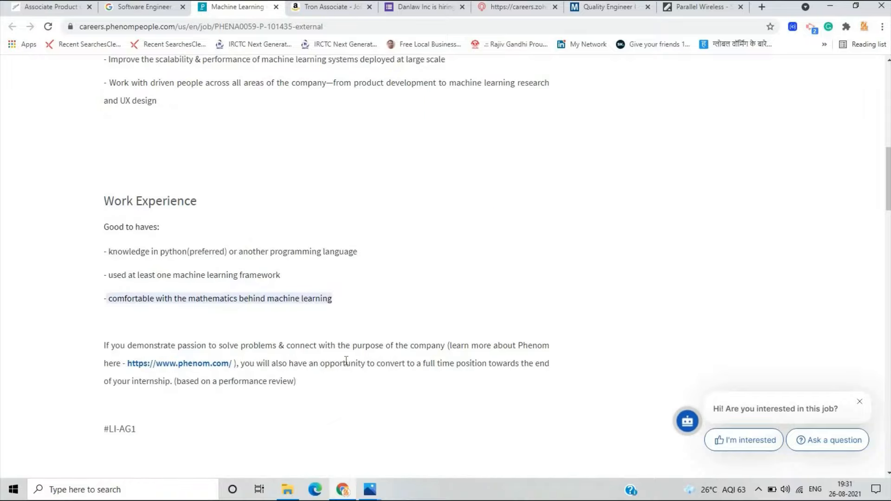
scroll(down, 3)
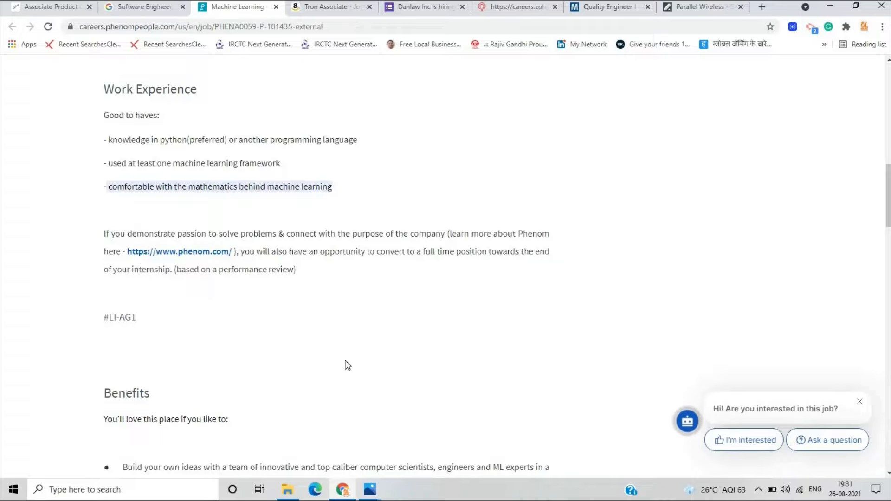
scroll(down, 3)
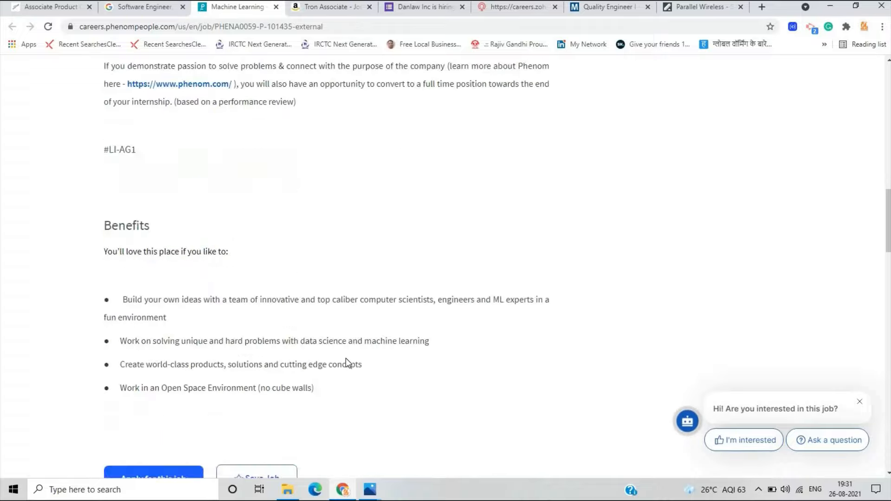
scroll(down, 3)
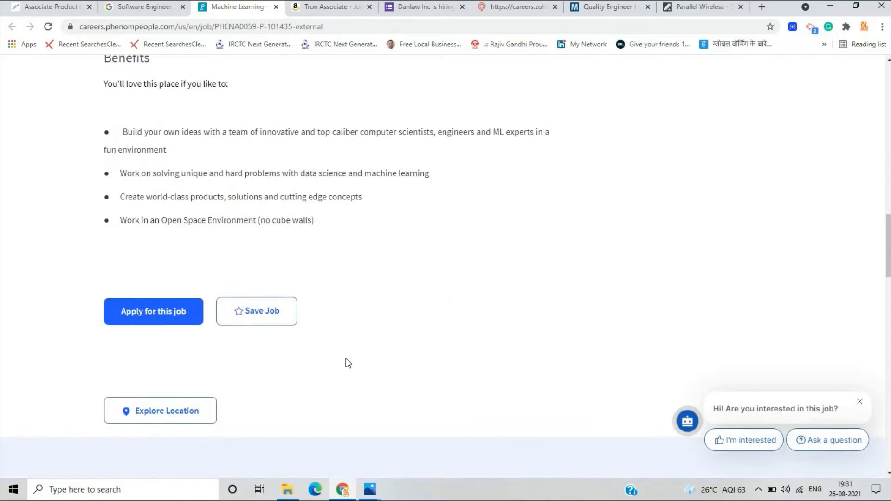
scroll(down, 3)
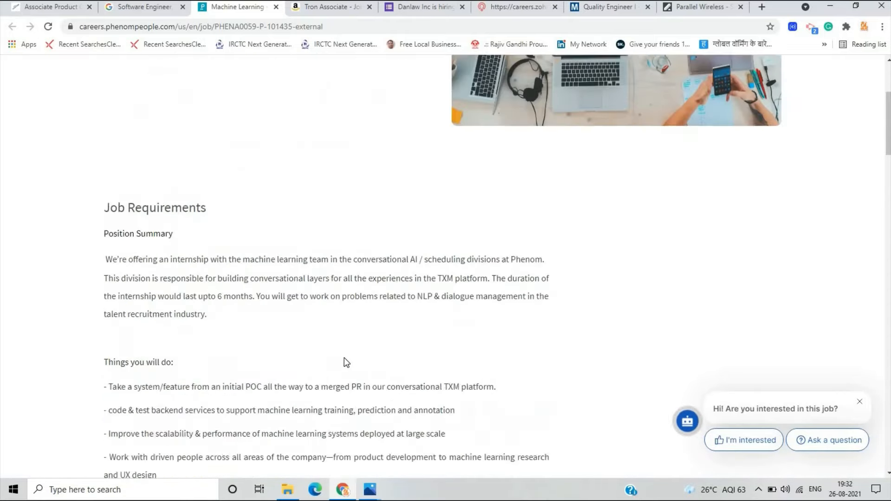
scroll(up, 3)
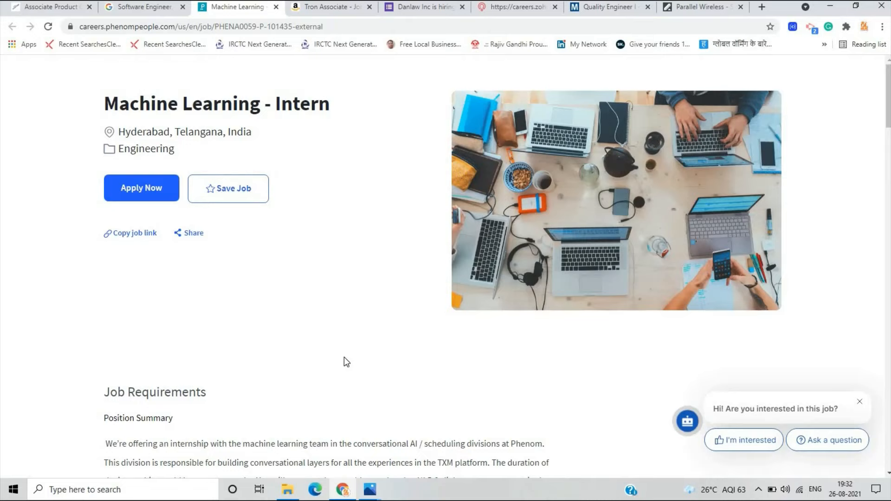
click(327, 7)
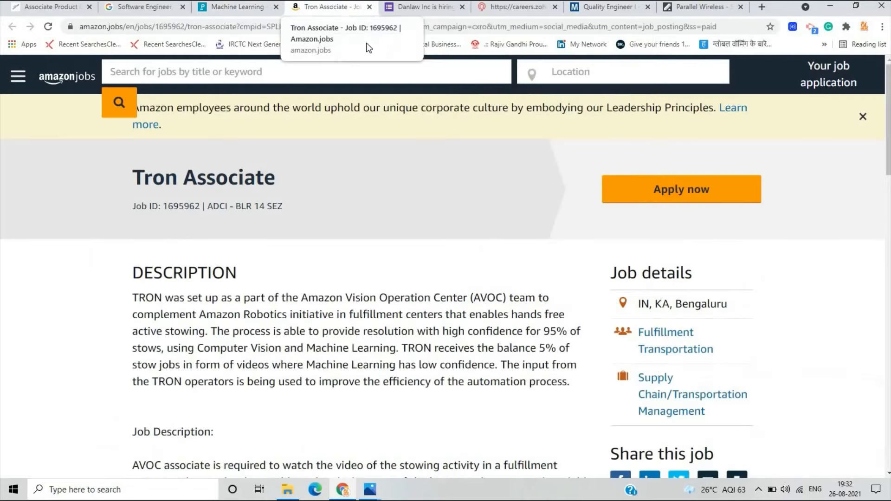
mouse_move(878, 85)
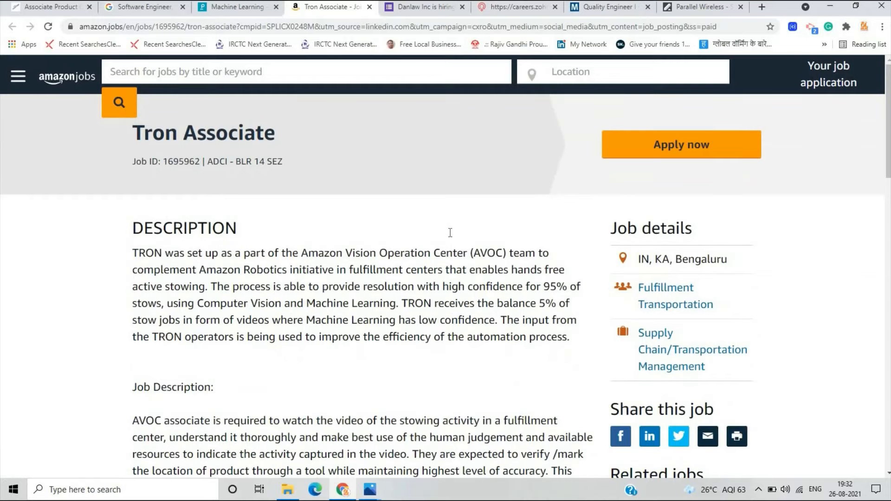
scroll(down, 3)
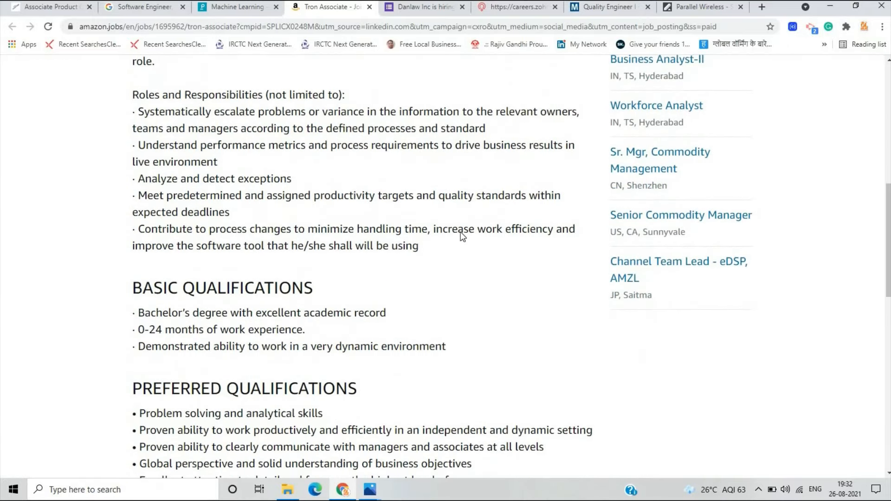
scroll(up, 3)
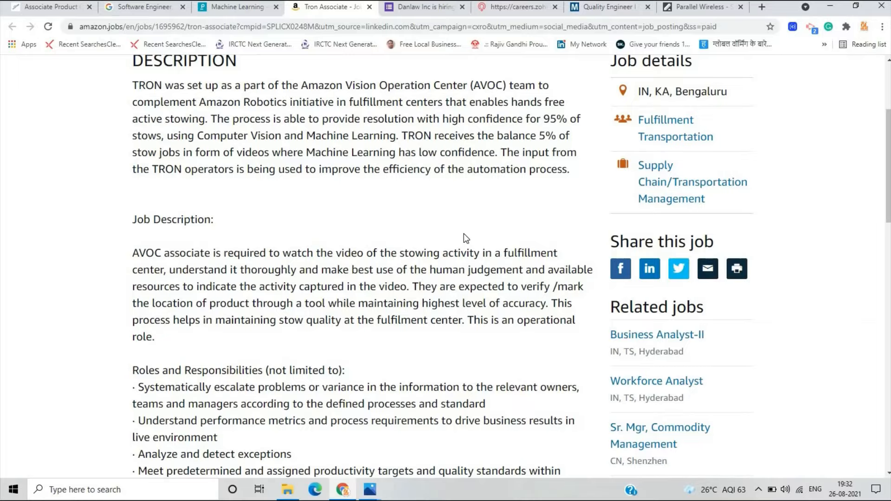
scroll(down, 3)
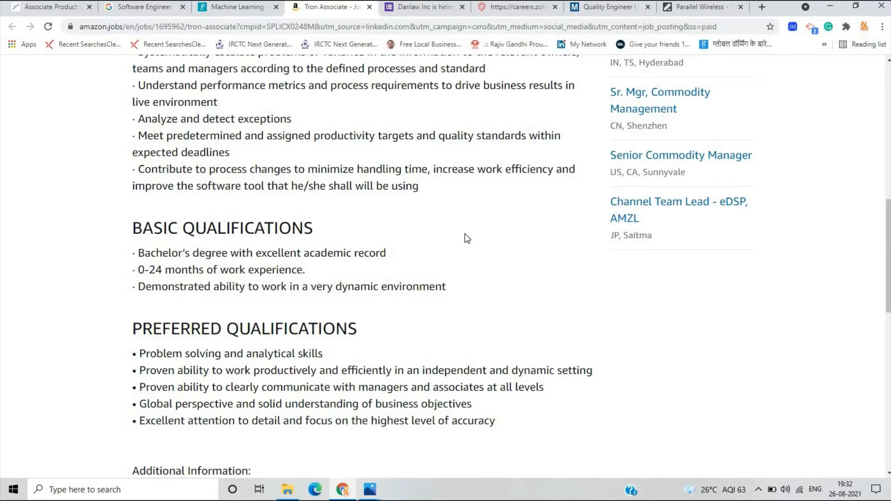
scroll(down, 3)
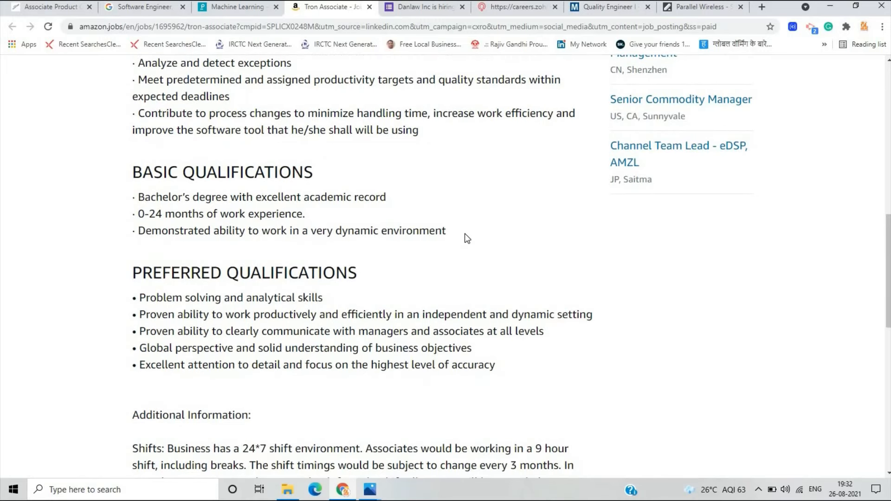
scroll(down, 3)
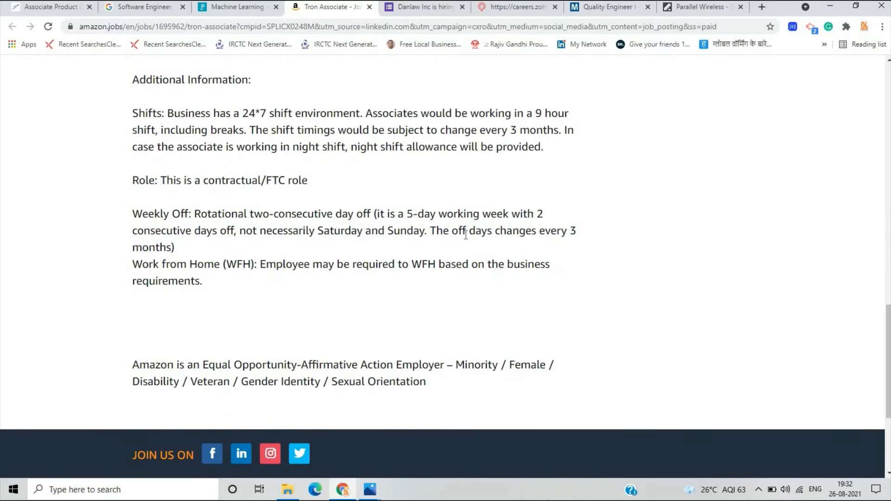
scroll(up, 3)
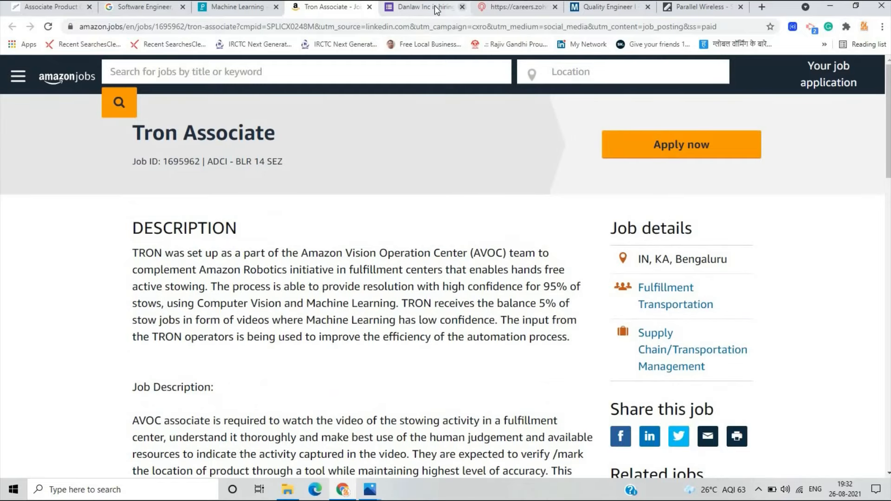
click(423, 6)
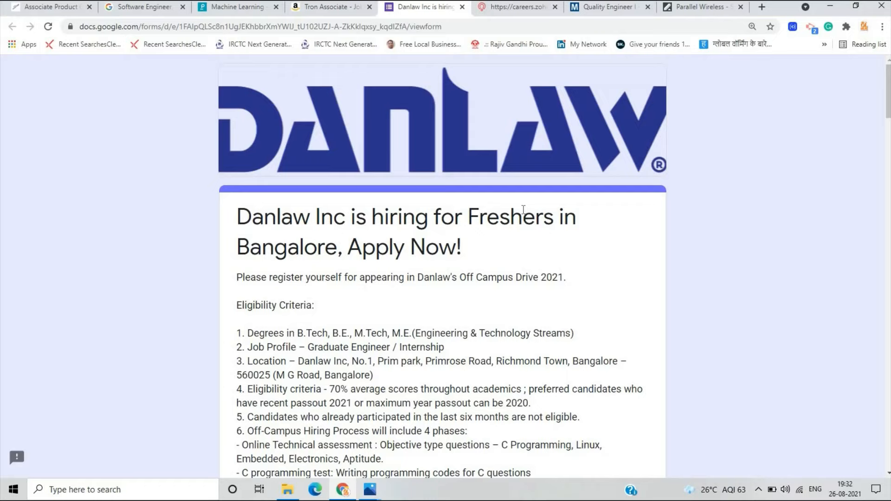
- Read the Danlaw freshers form's eligibility criteria and PG degree fields, then return to the top
scroll(down, 3)
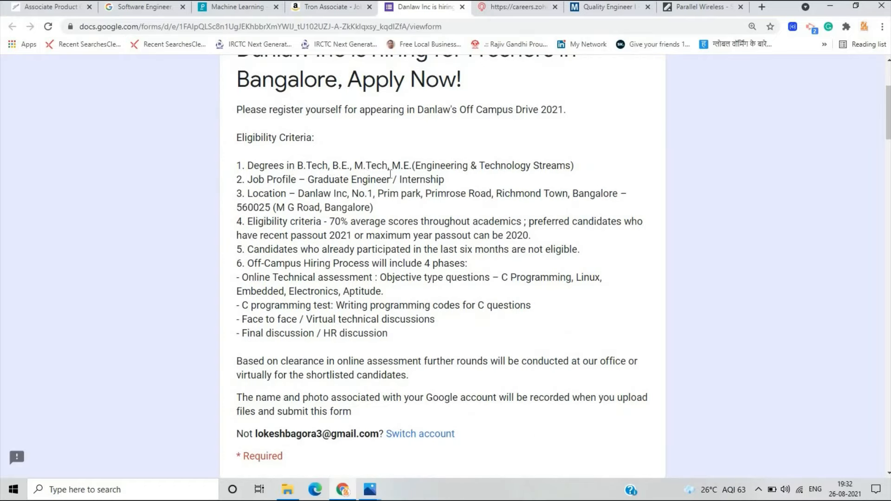
mouse_move(580, 182)
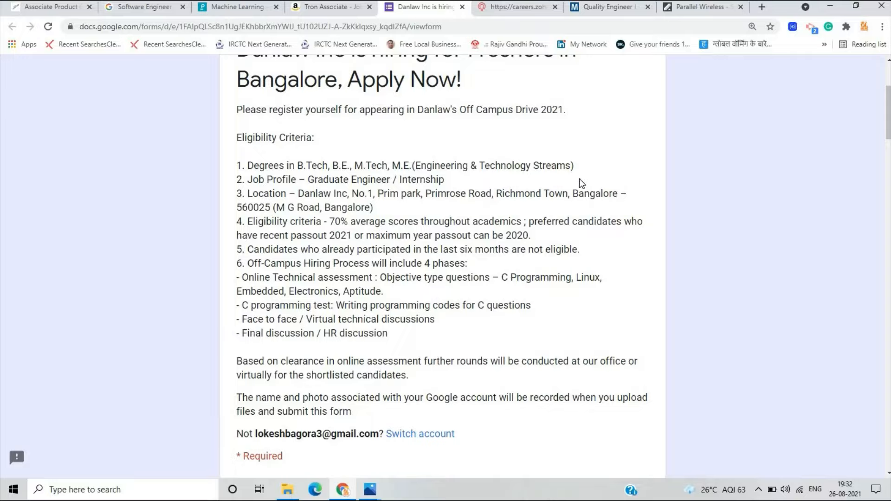
mouse_move(575, 183)
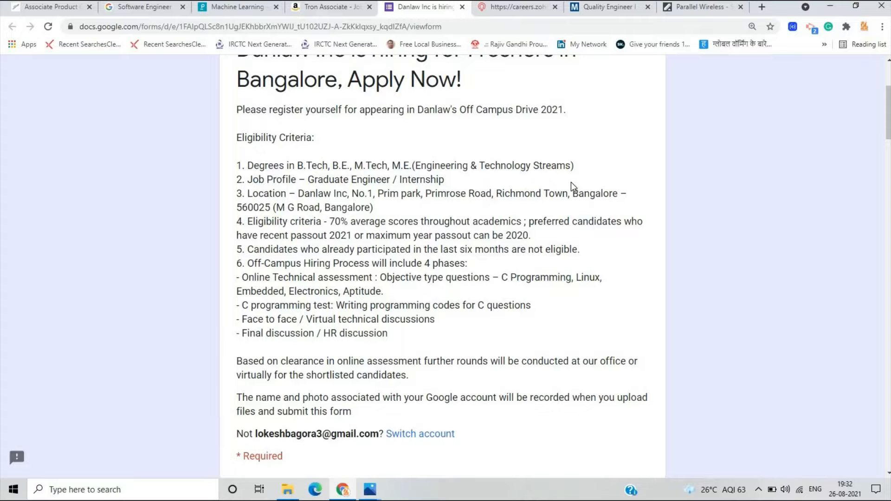
mouse_move(445, 190)
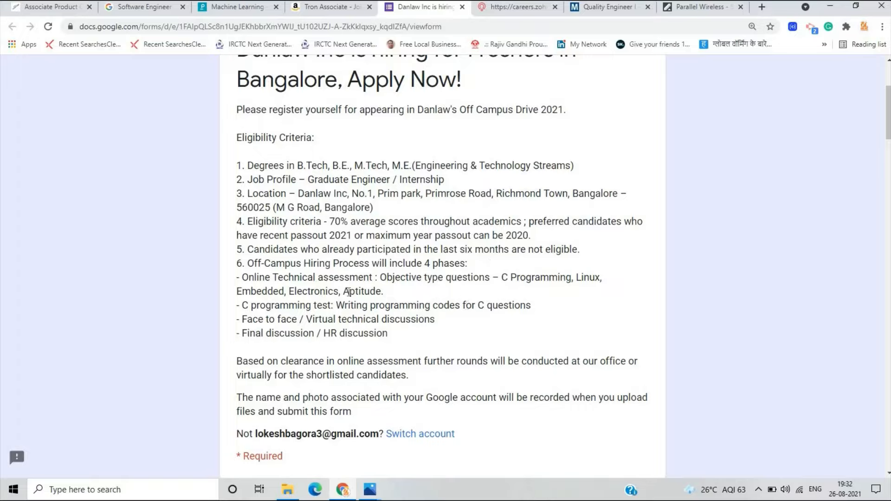
scroll(down, 3)
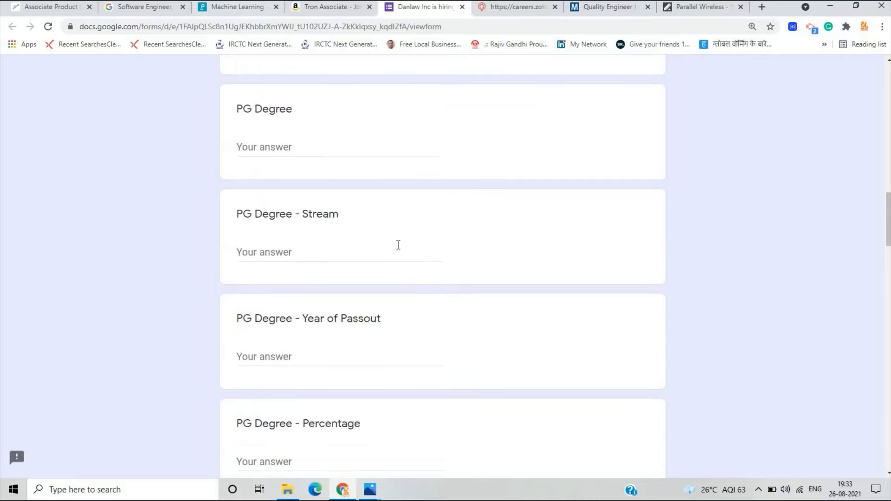
scroll(up, 3)
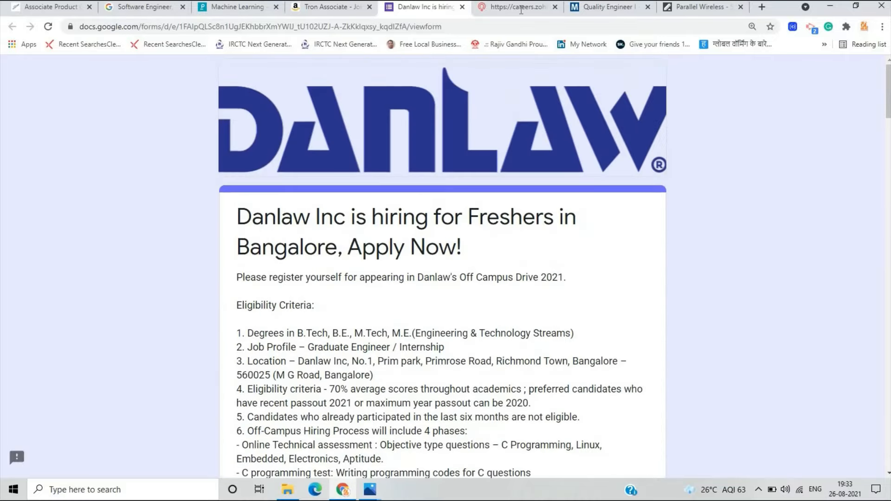
- Bring up the Zoho Software Developer registration form and read its job description, interview process and exclusions
click(514, 6)
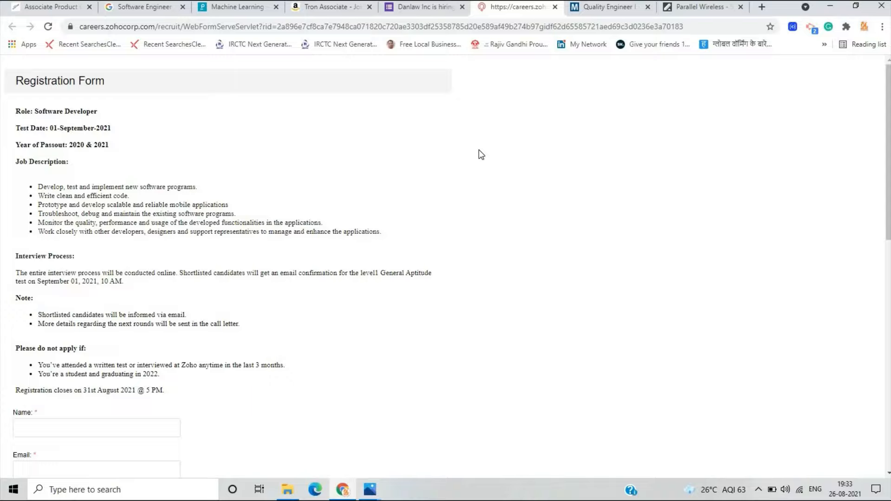
mouse_move(5, 179)
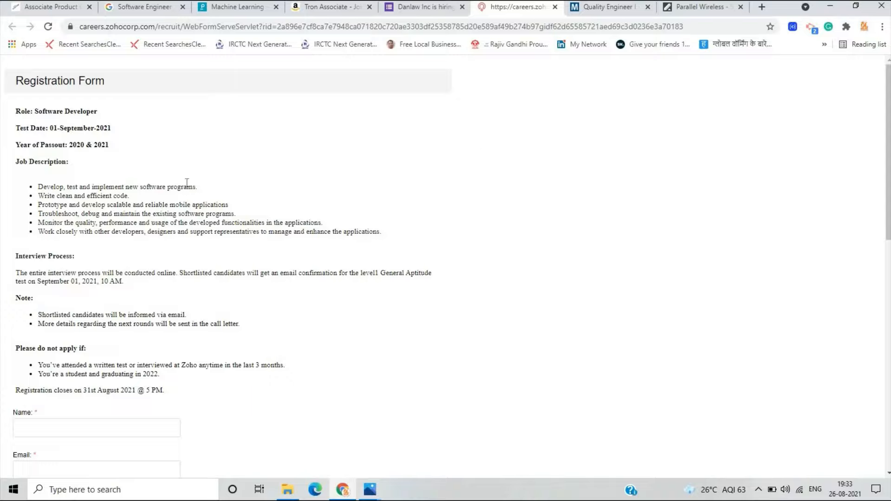
scroll(down, 3)
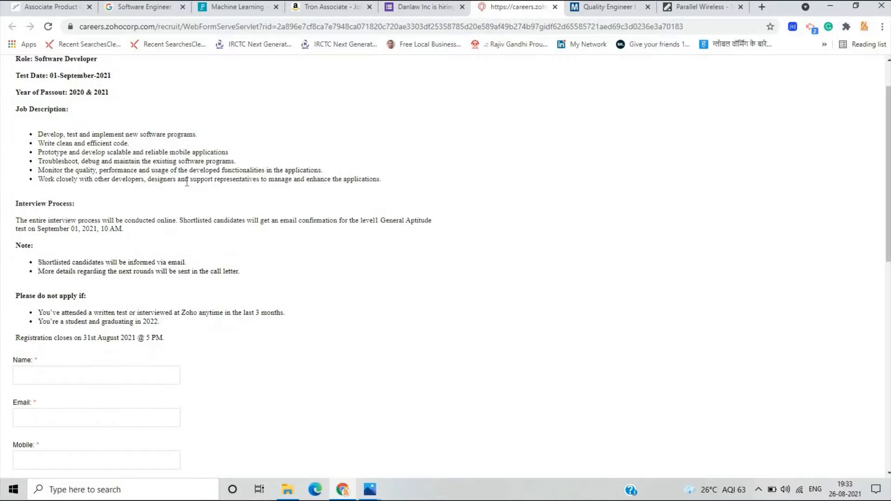
scroll(up, 3)
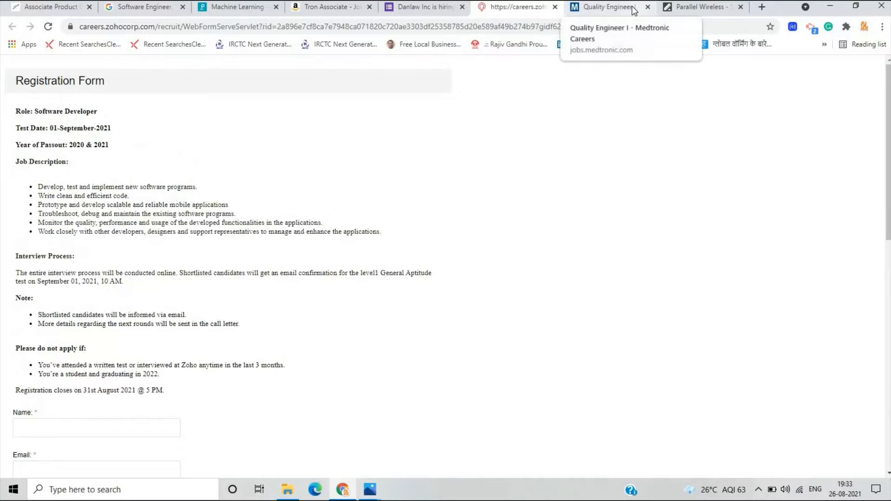
- Accept the Medtronic cookie notice and read the Quality Engineer I responsibilities and minimum requirements
click(609, 6)
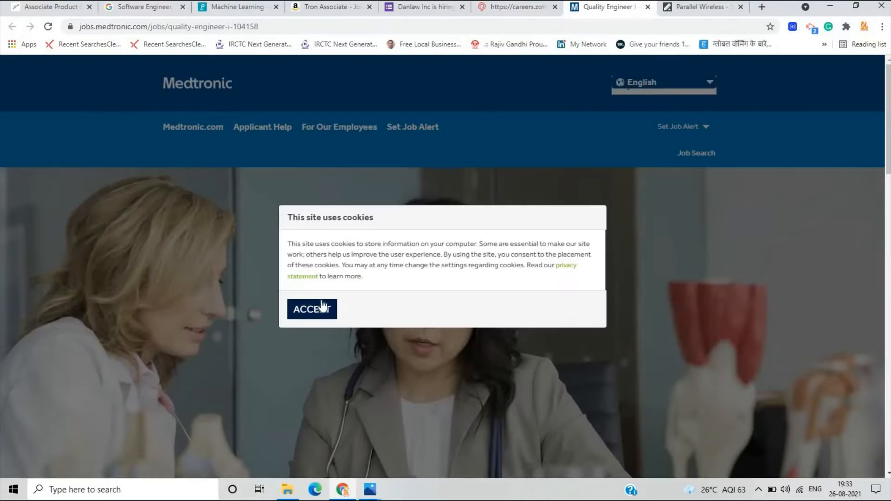
click(312, 310)
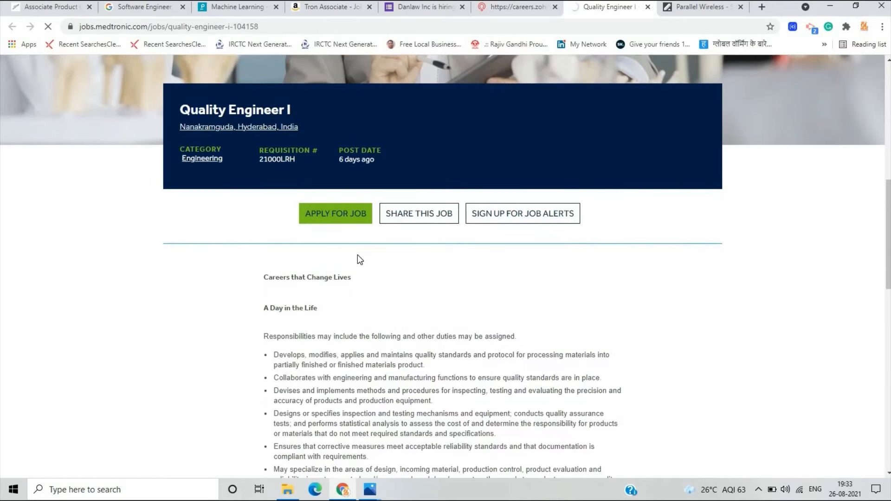
scroll(down, 3)
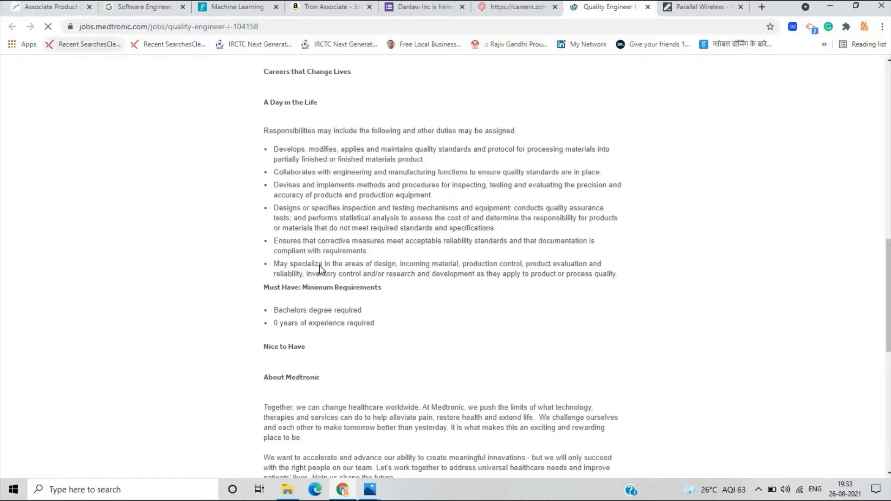
scroll(up, 3)
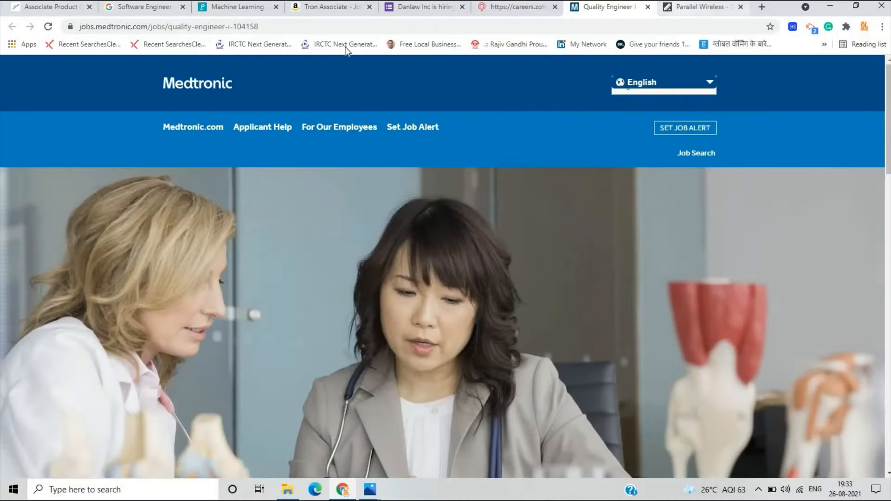
- Read the Parallel Wireless Software Engineer (RT/RIC) Entry Level skills and education requirements, then return to the top
click(702, 7)
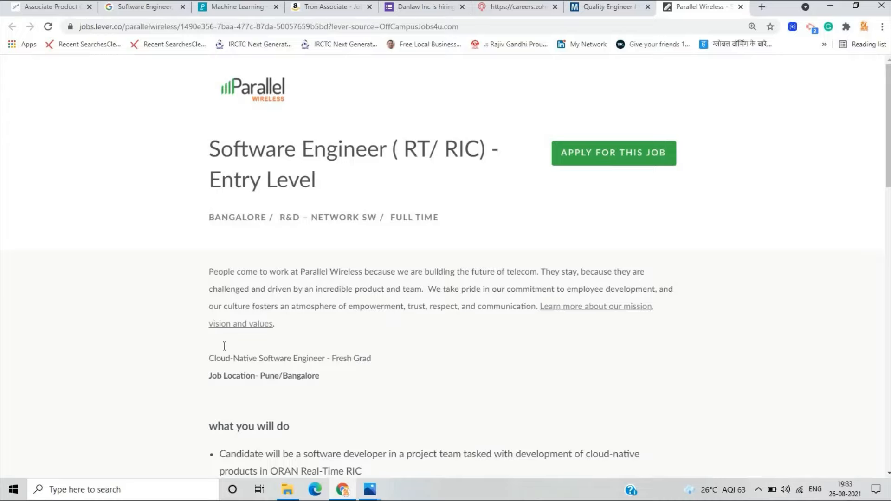
scroll(down, 3)
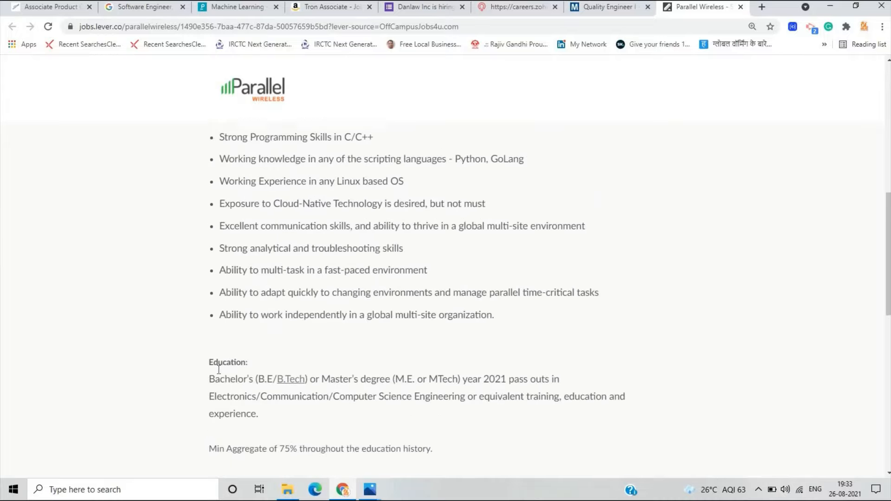
scroll(down, 3)
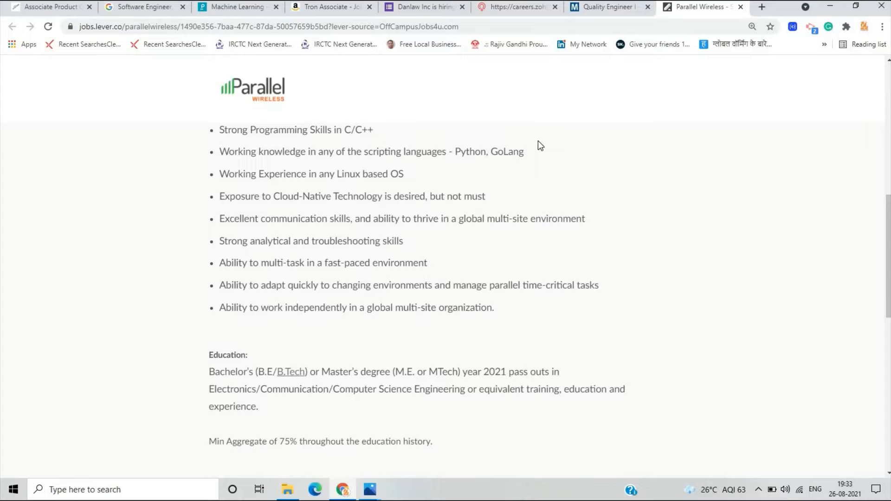
scroll(down, 3)
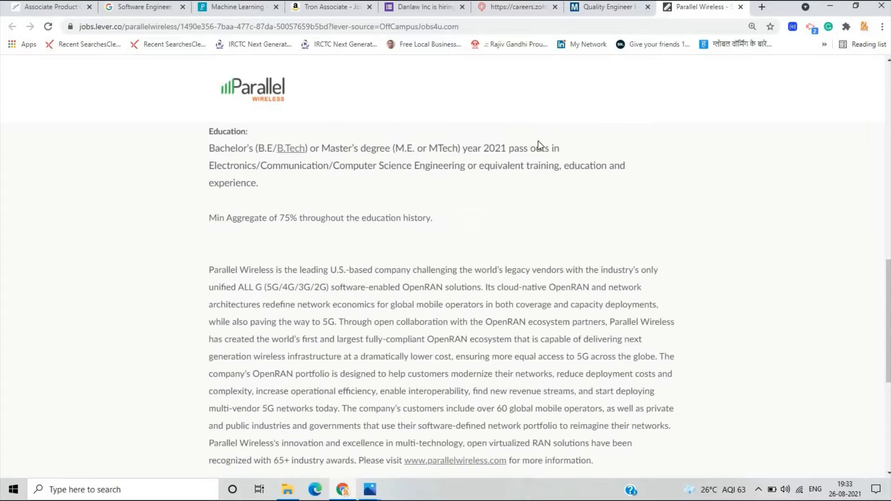
scroll(up, 3)
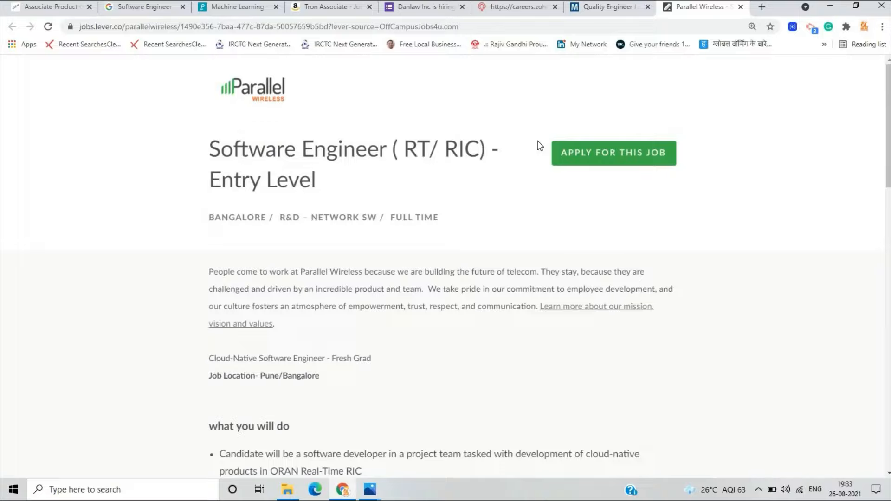